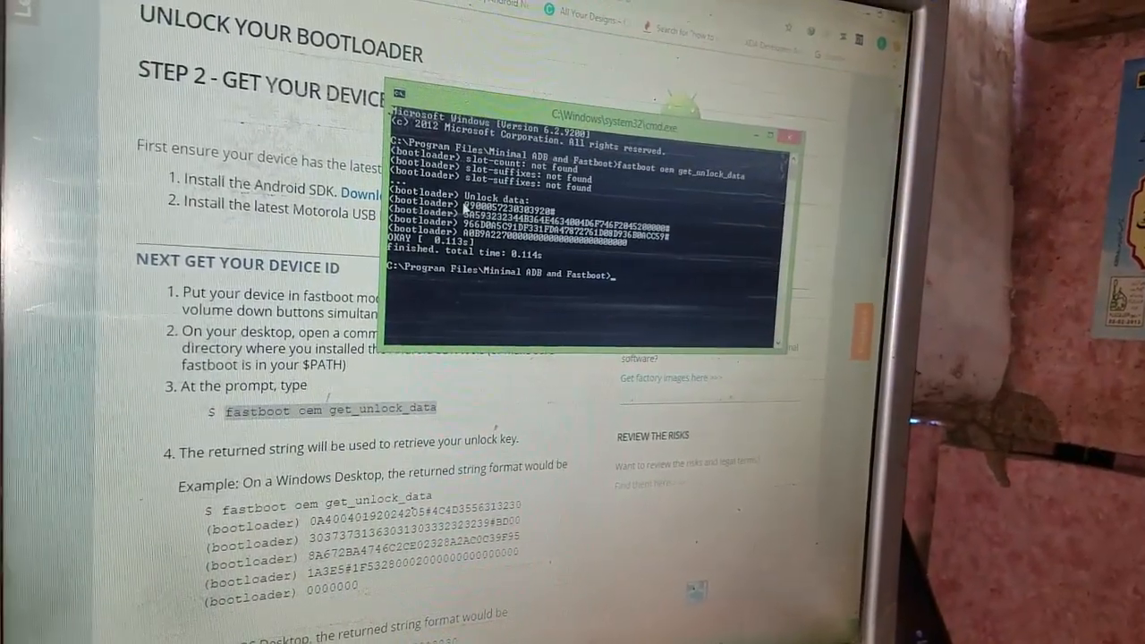
- Mark and copy the (bootloader) unlock data lines from the fastboot output
{"action": "right_click", "coordinate": [519, 206]}
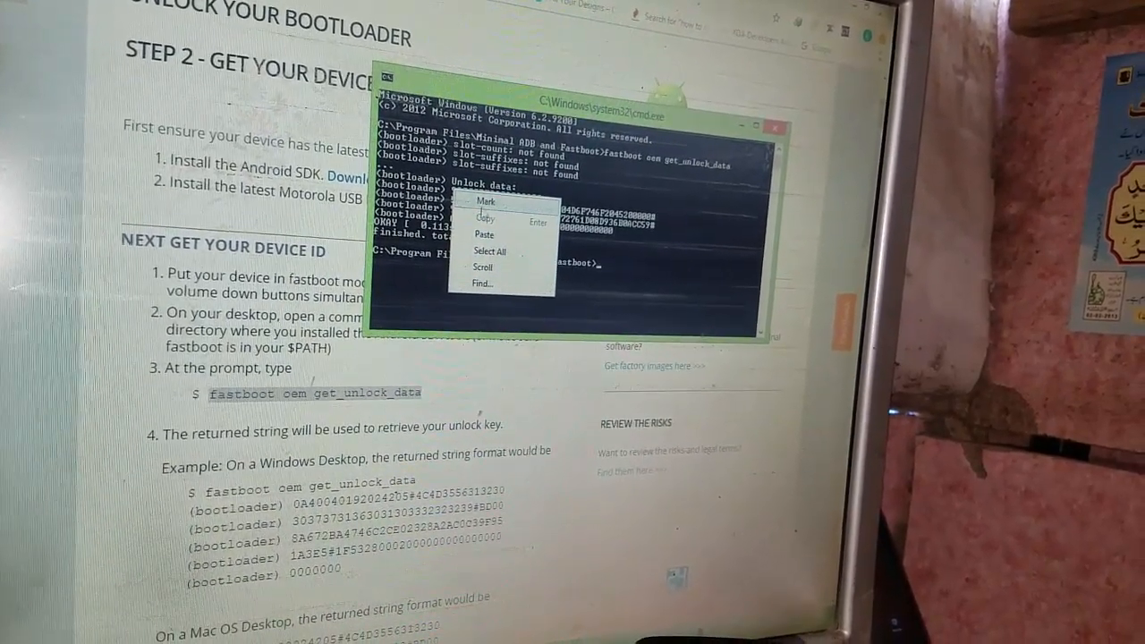
{"action": "left_click", "coordinate": [479, 180]}
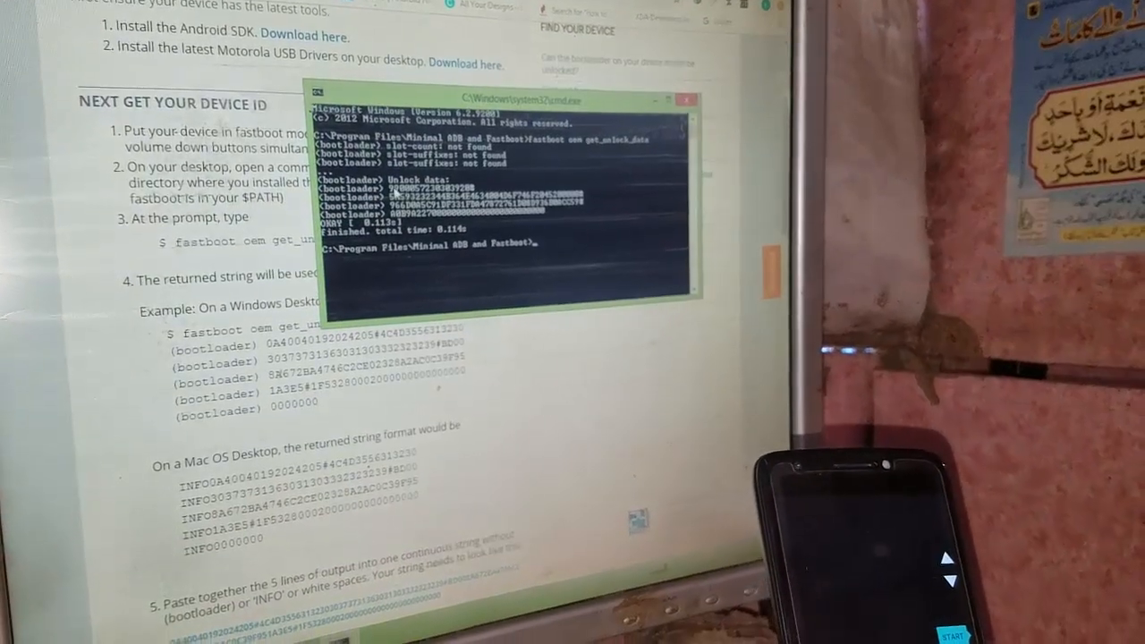
{"action": "right_click", "coordinate": [421, 178]}
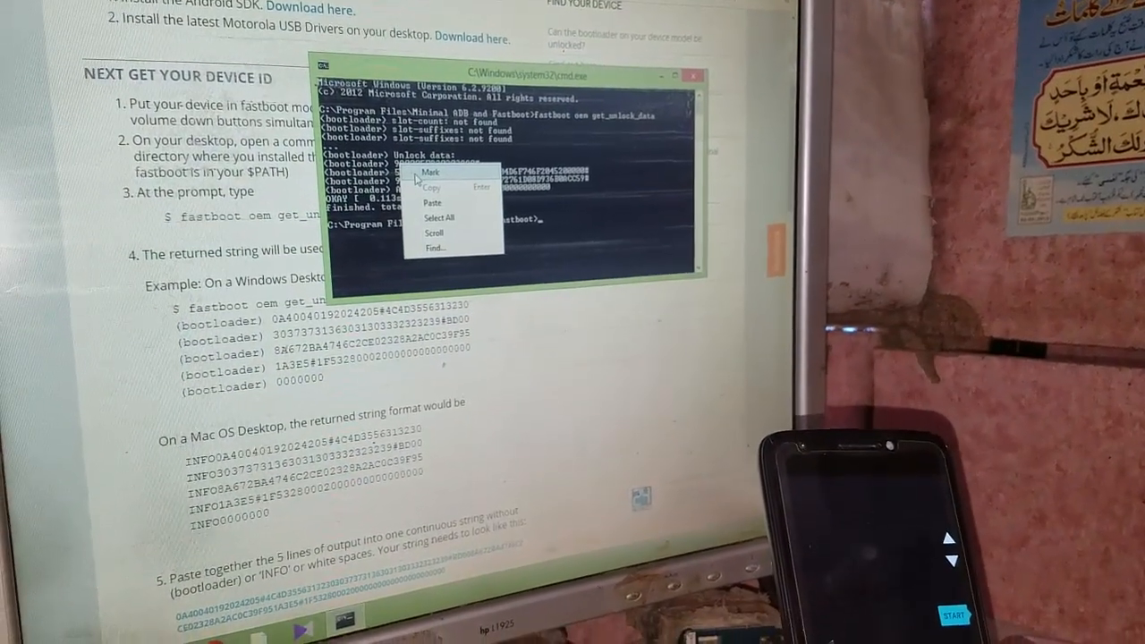
{"action": "left_click", "coordinate": [433, 171]}
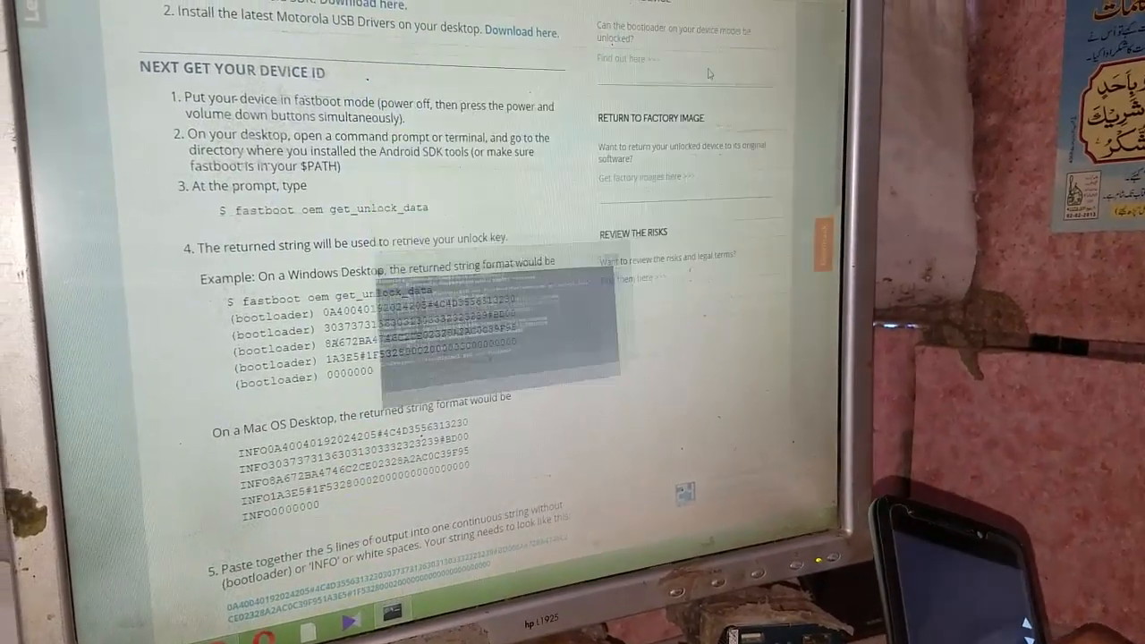
- Format the pasted unlock data into one string with the Data Scrub Tool and copy it
{"action": "scroll", "scroll_direction": "down", "scroll_amount": 3}
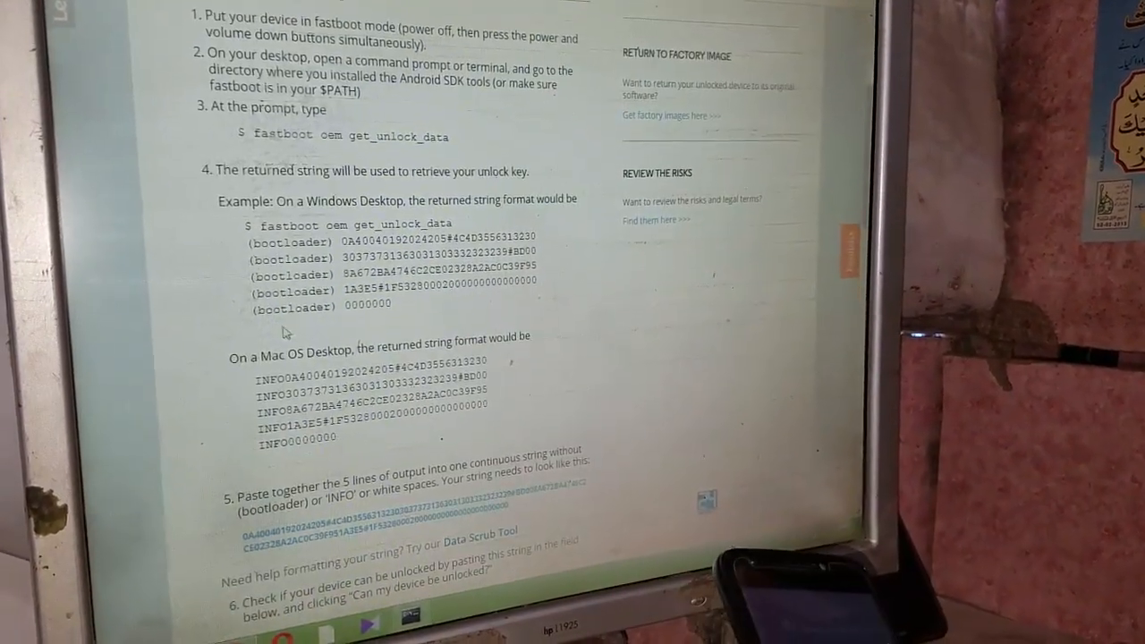
{"action": "scroll", "scroll_direction": "down", "scroll_amount": 3}
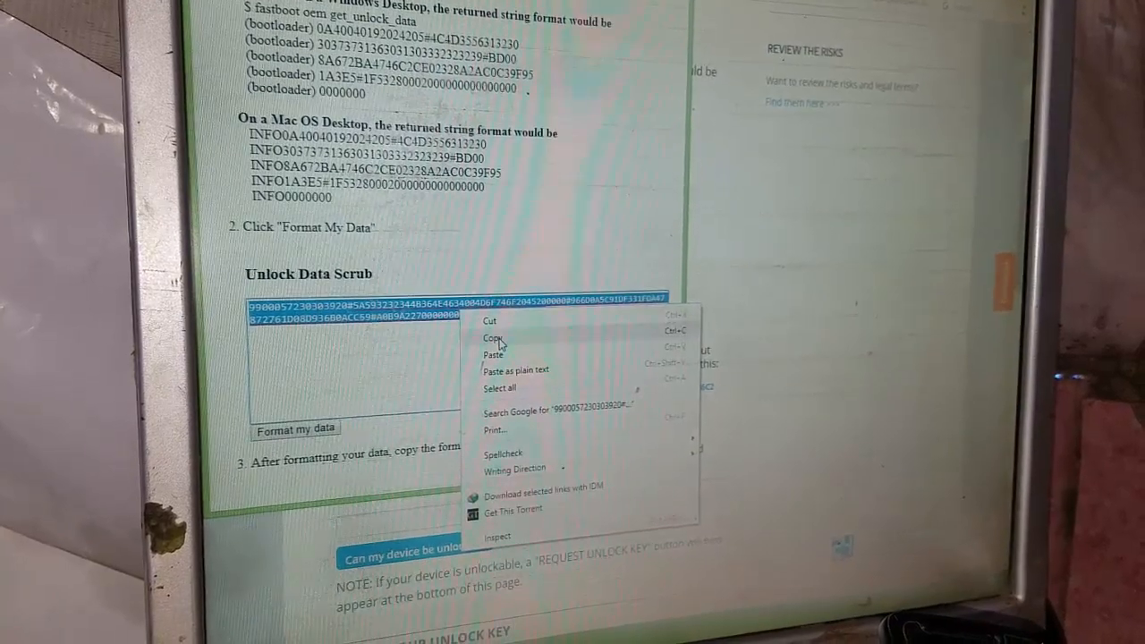
{"action": "scroll", "scroll_direction": "down", "scroll_amount": 3}
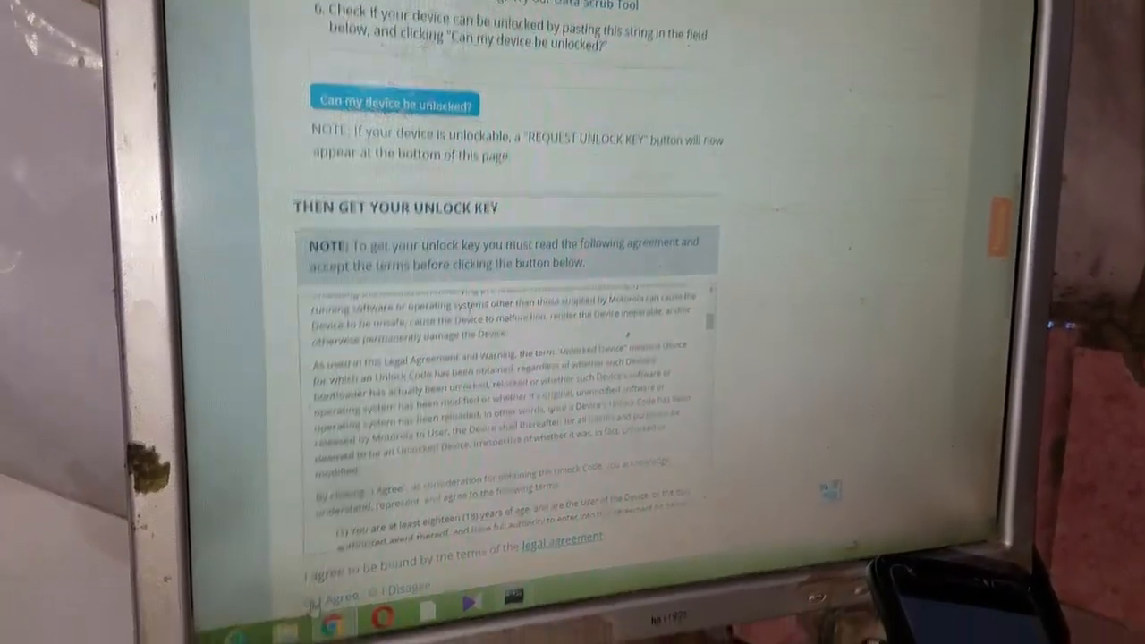
{"action": "scroll", "scroll_direction": "up", "scroll_amount": 3}
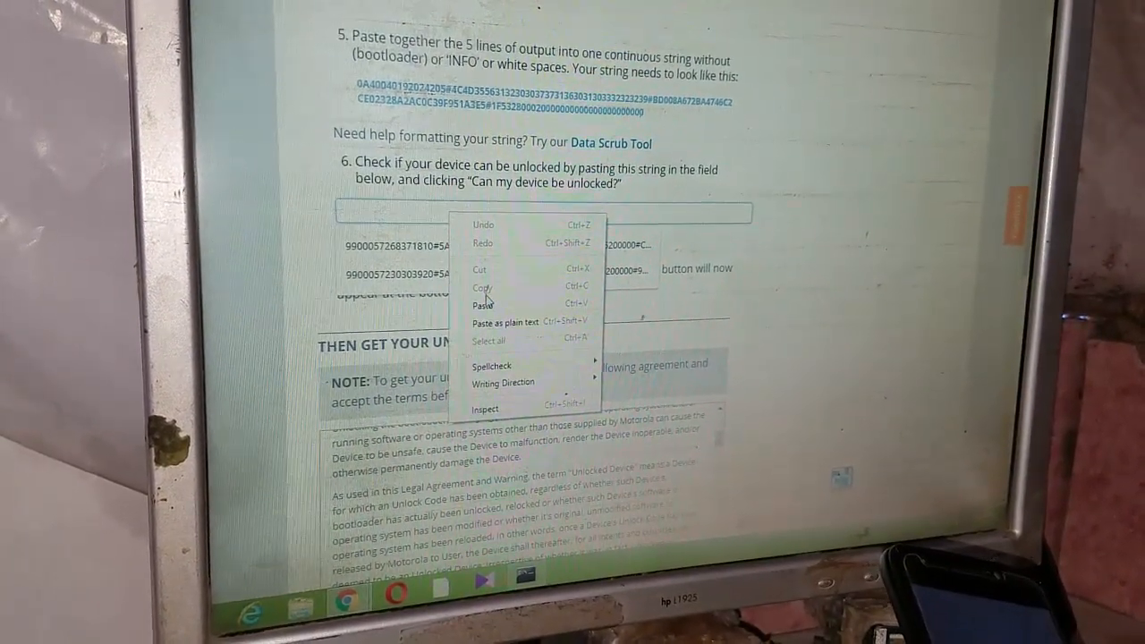
- Paste the combined string into the step 6 field and submit 'Can my device be unlocked?'
{"action": "left_click", "coordinate": [481, 304]}
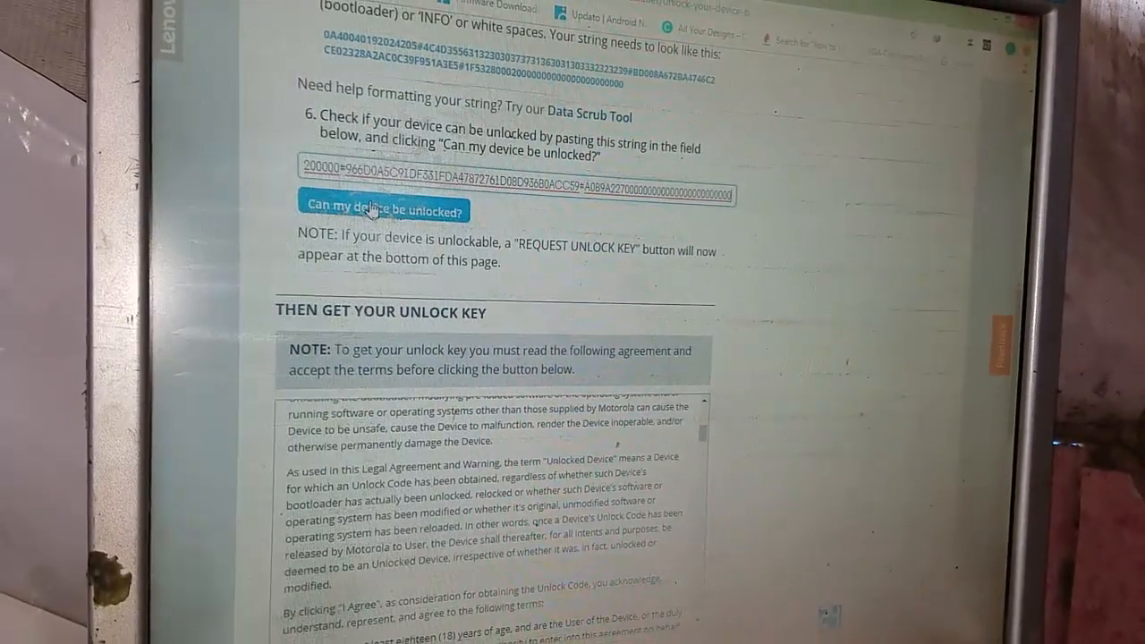
{"action": "left_click", "coordinate": [386, 209]}
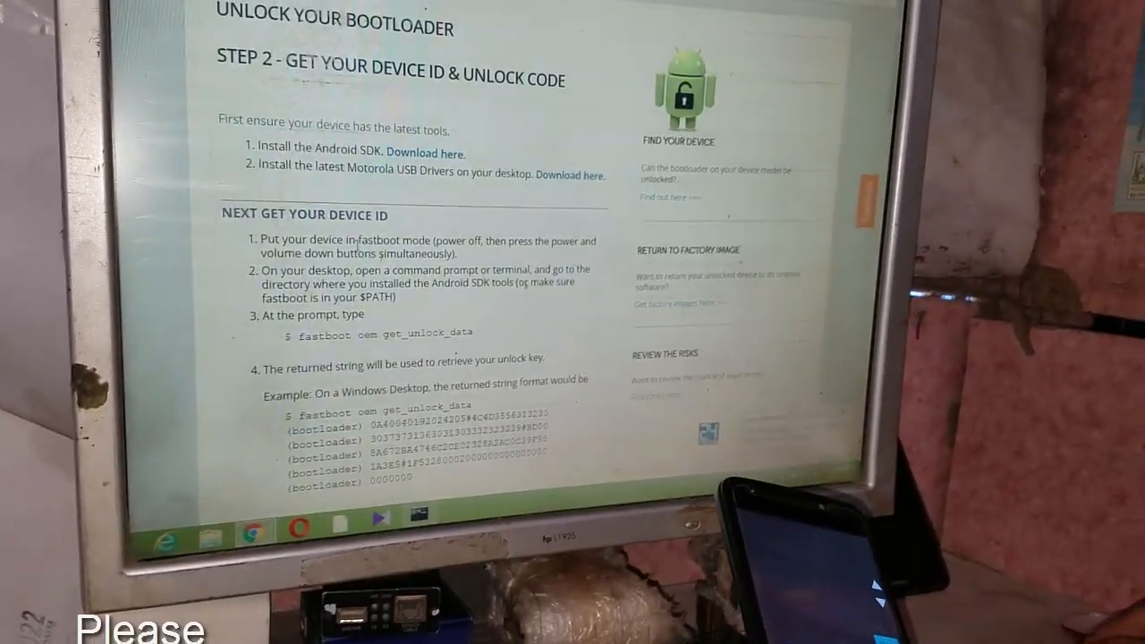
{"action": "scroll", "scroll_direction": "down", "scroll_amount": 3}
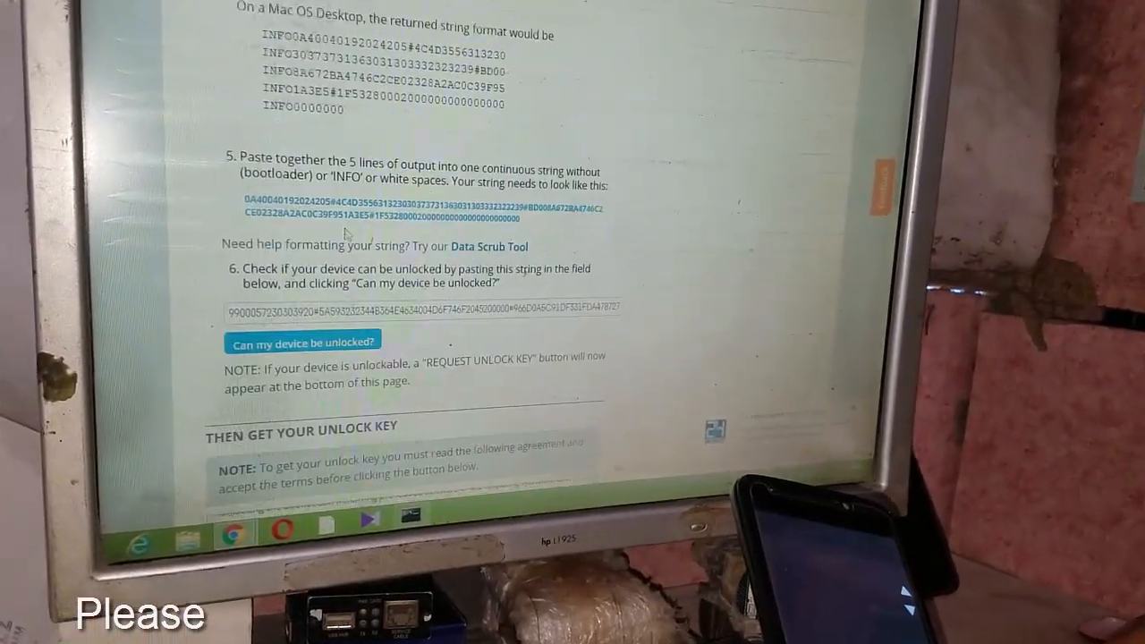
{"action": "scroll", "scroll_direction": "down", "scroll_amount": 3}
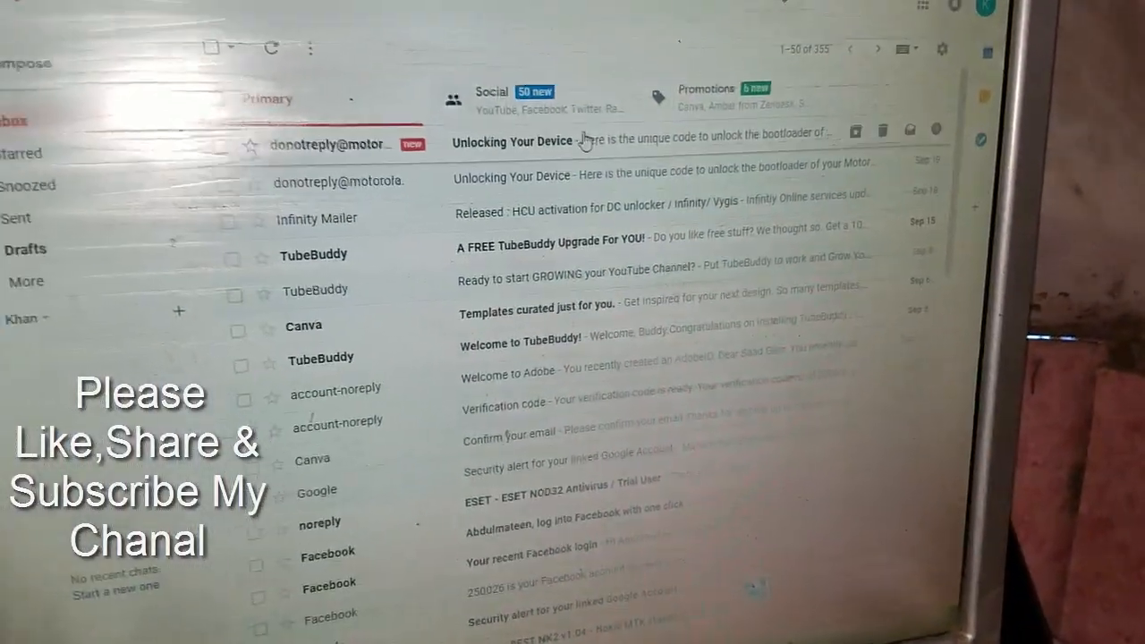
- Open the 'Unlocking Your Device' email and copy its Unlock Code
{"action": "left_click", "coordinate": [512, 141]}
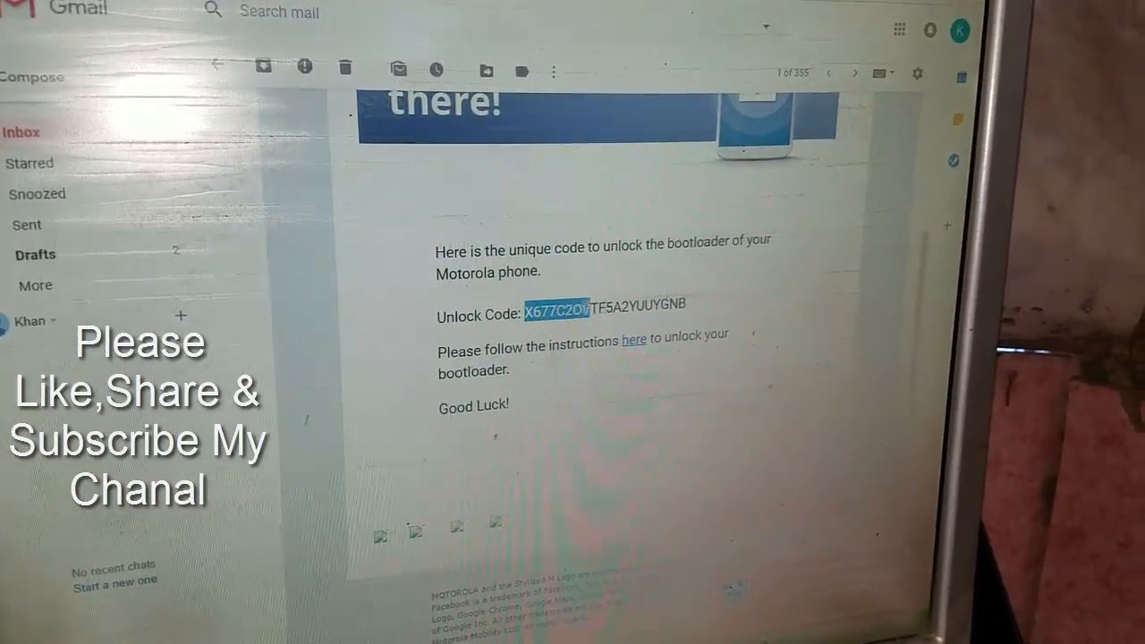
{"action": "right_click", "coordinate": [609, 304]}
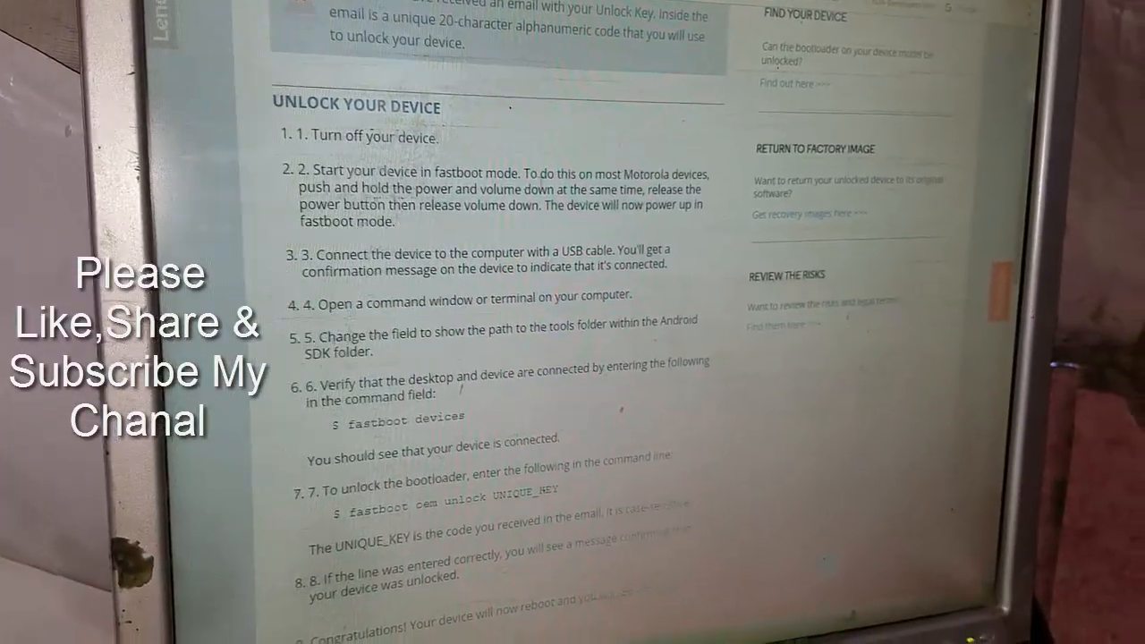
- Scroll the Motorola site to the UNLOCK YOUR DEVICE steps
{"action": "scroll", "scroll_direction": "down", "scroll_amount": 3}
{"action": "type", "text": "fastboot devic"}
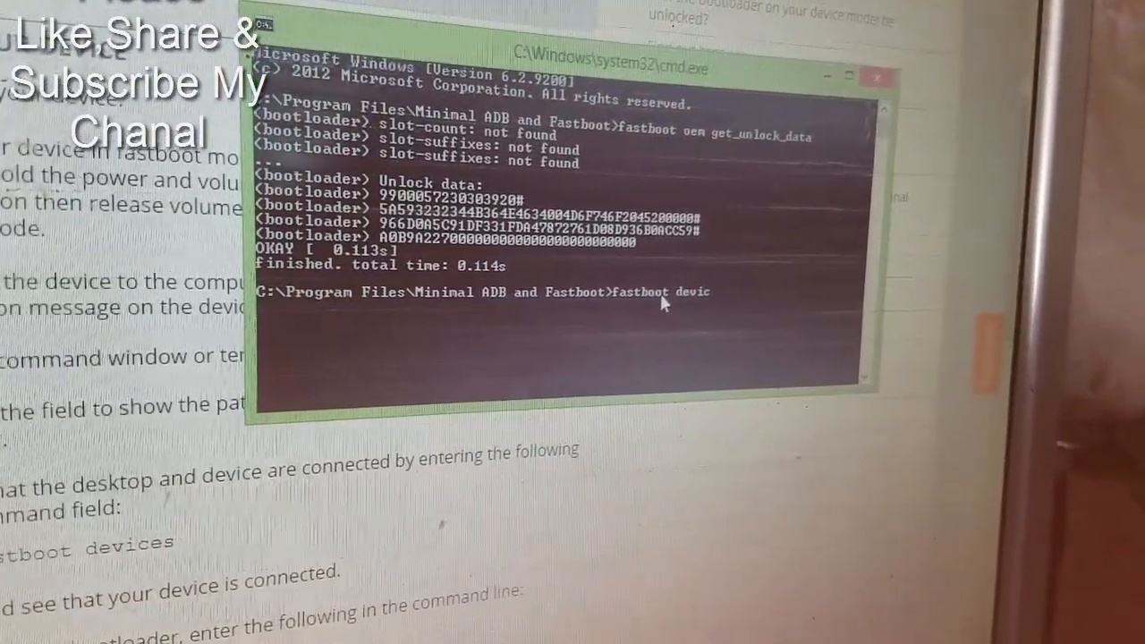
- Run 'fastboot devices', then 'fastboot oem unlock' with the emailed unlock code
{"action": "key", "text": "Return"}
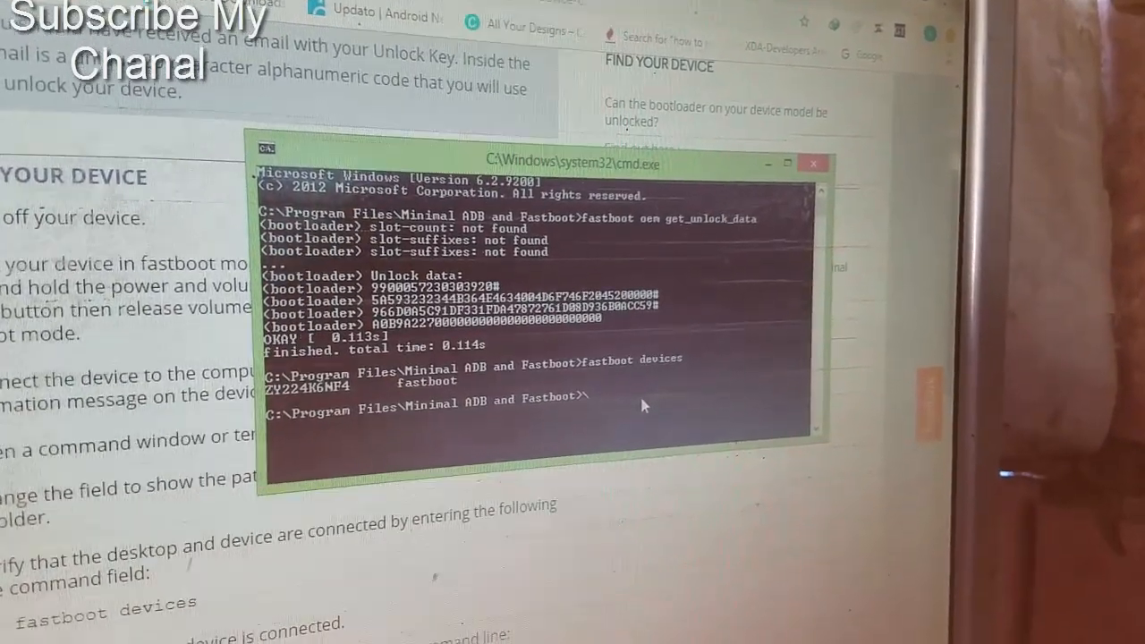
{"action": "type", "text": "fastboot"}
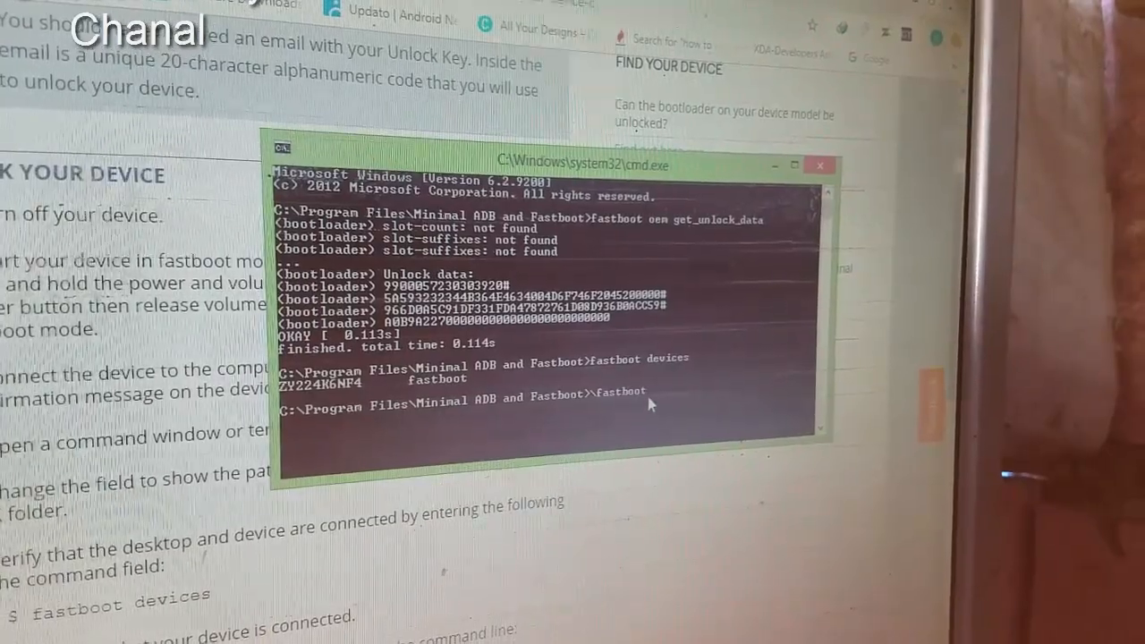
{"action": "type", "text": "oem"}
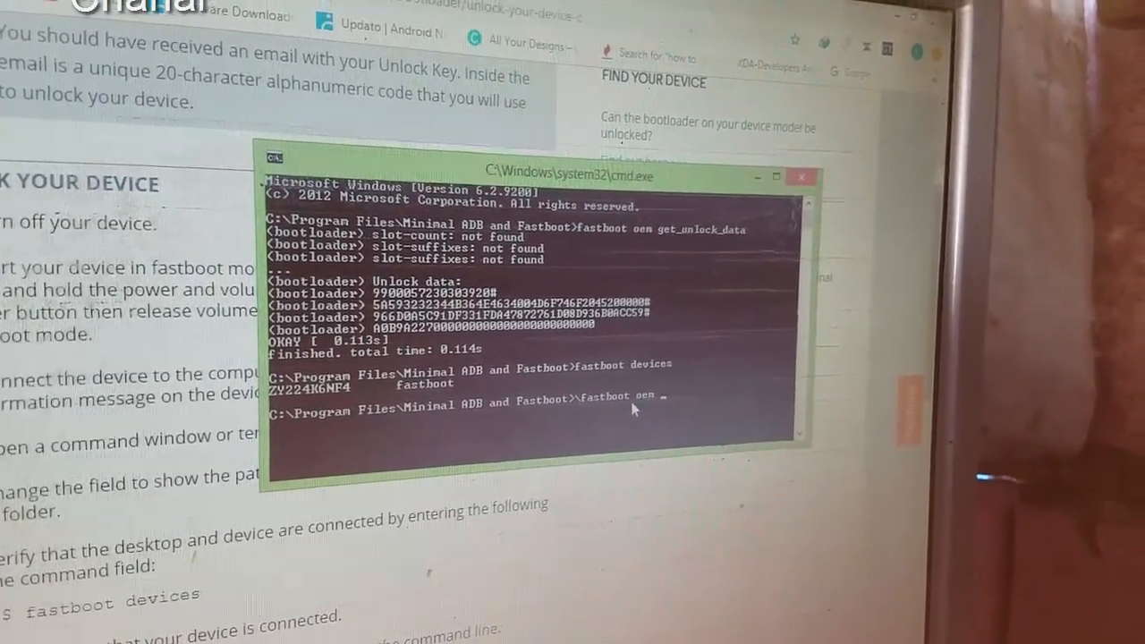
{"action": "type", "text": "unlo"}
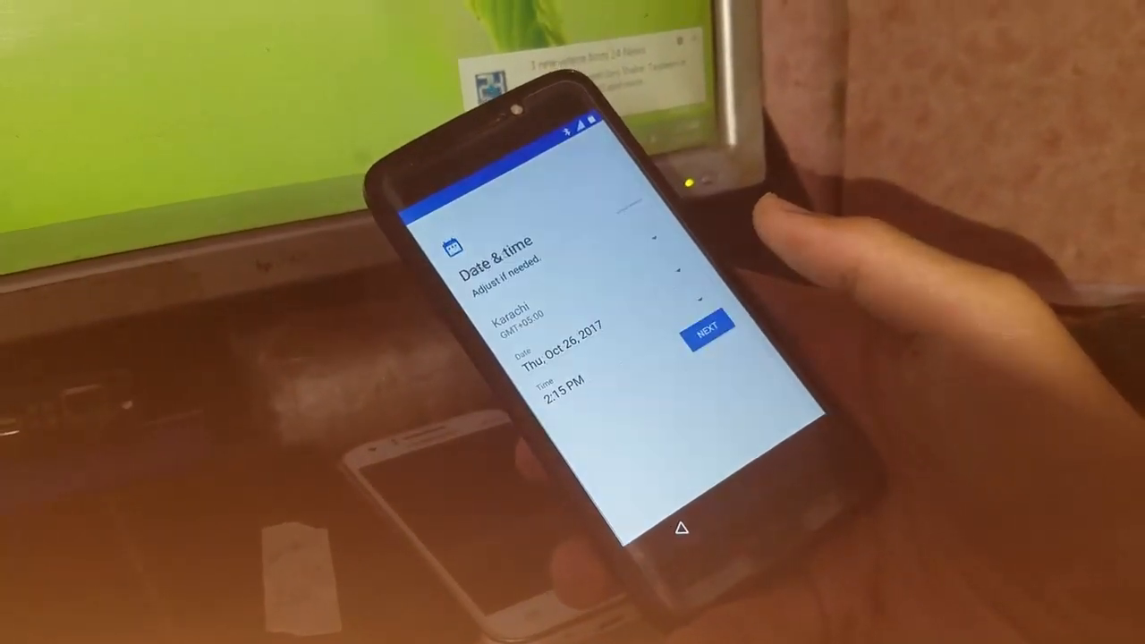
- Tap NEXT on the phone's Date & time screen to accept the Karachi time
{"action": "left_click", "coordinate": [705, 327]}
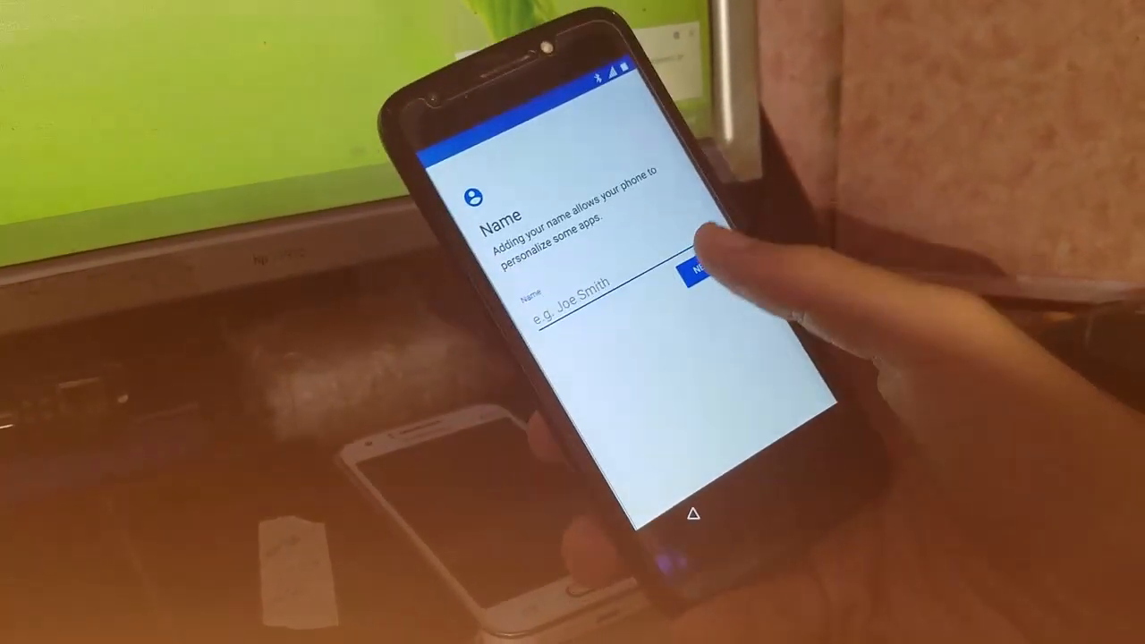